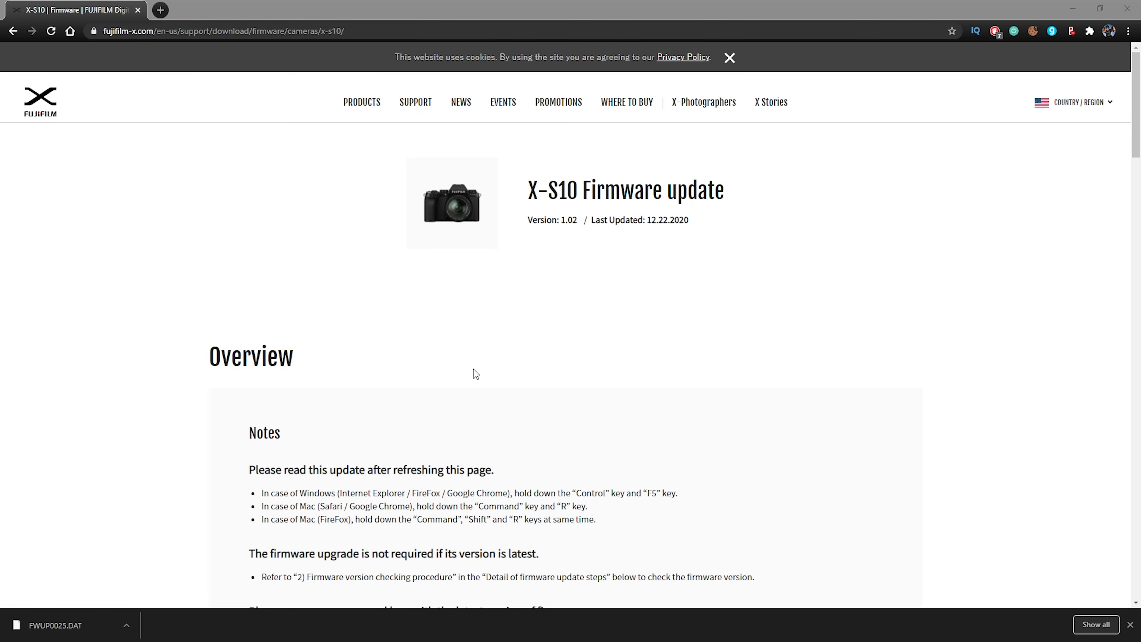
{"action": "mouse_move", "coordinate": [707, 197]}
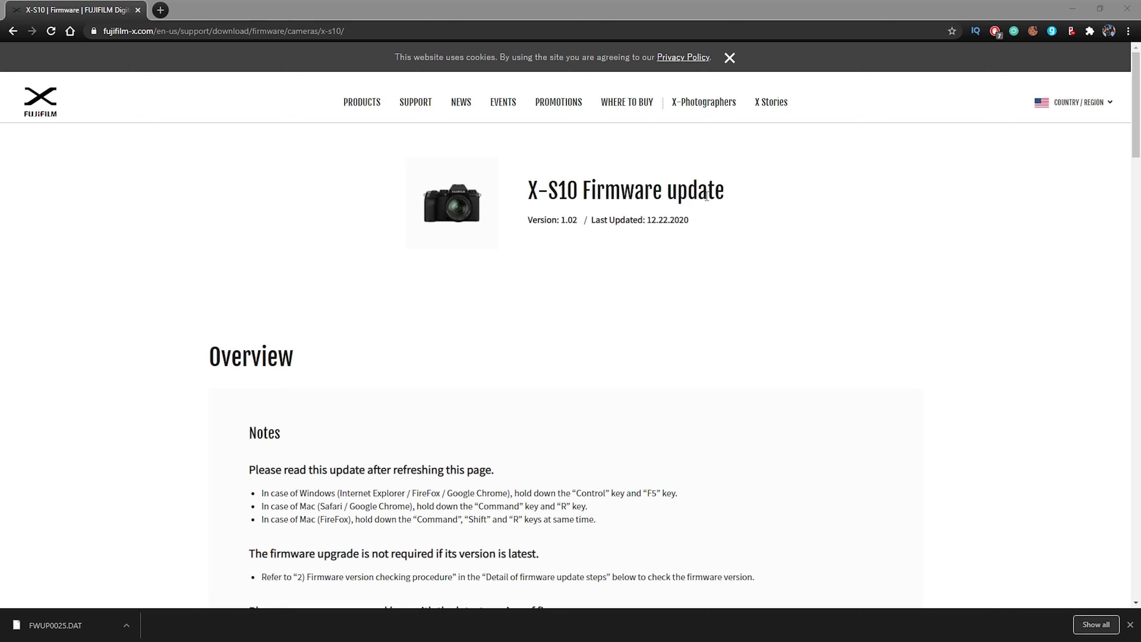
{"action": "mouse_move", "coordinate": [632, 285]}
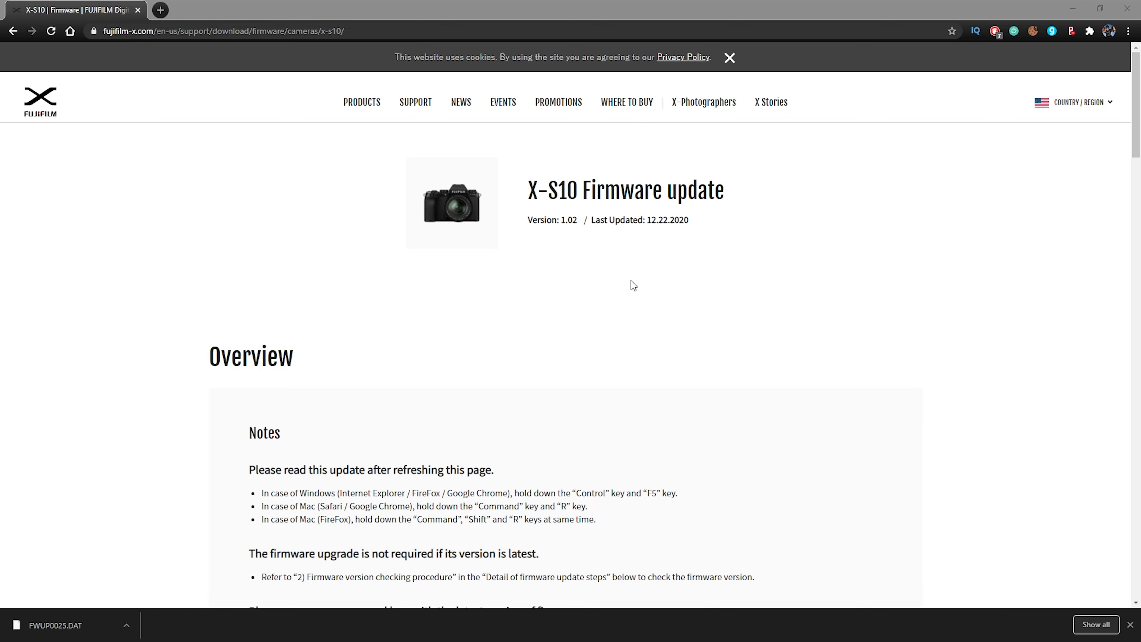
{"action": "mouse_move", "coordinate": [654, 280]}
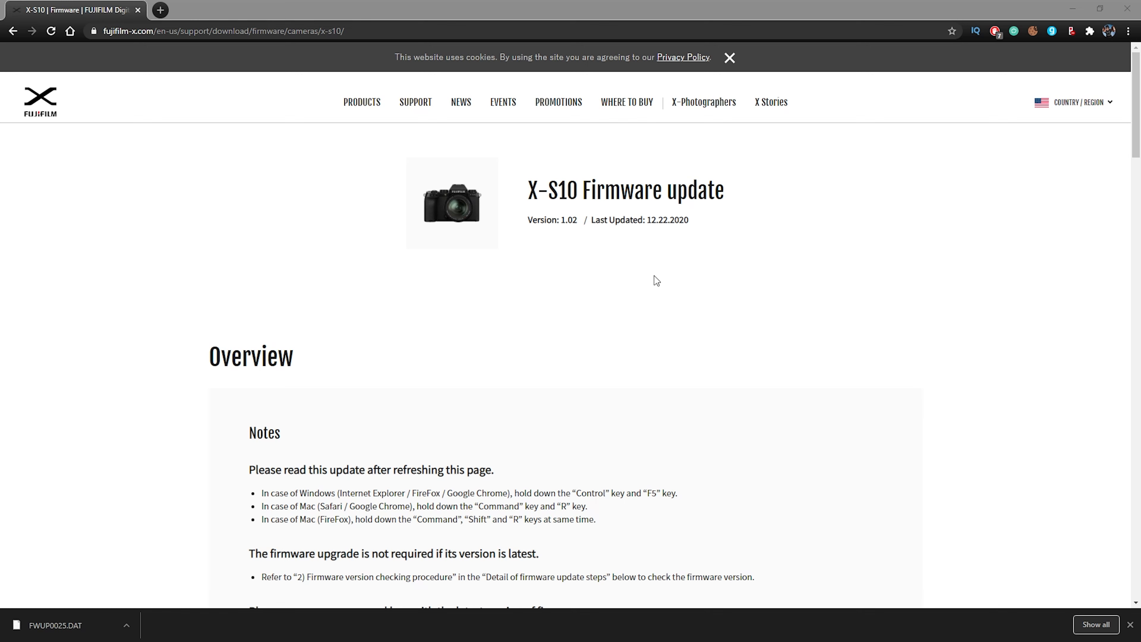
{"action": "mouse_move", "coordinate": [533, 310]}
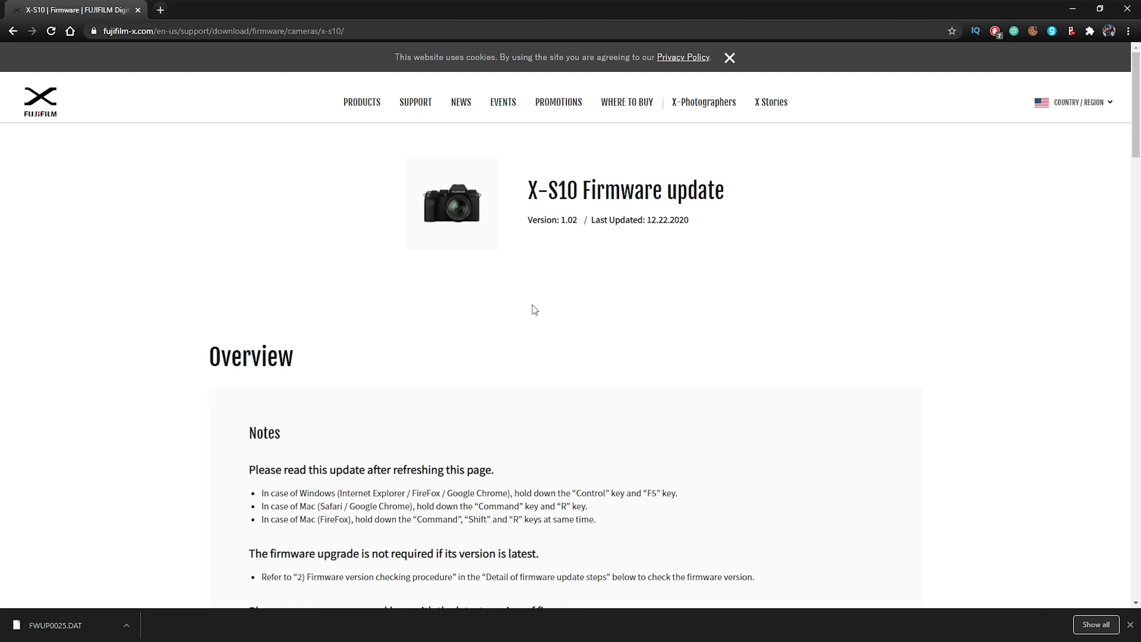
{"action": "mouse_move", "coordinate": [77, 201]}
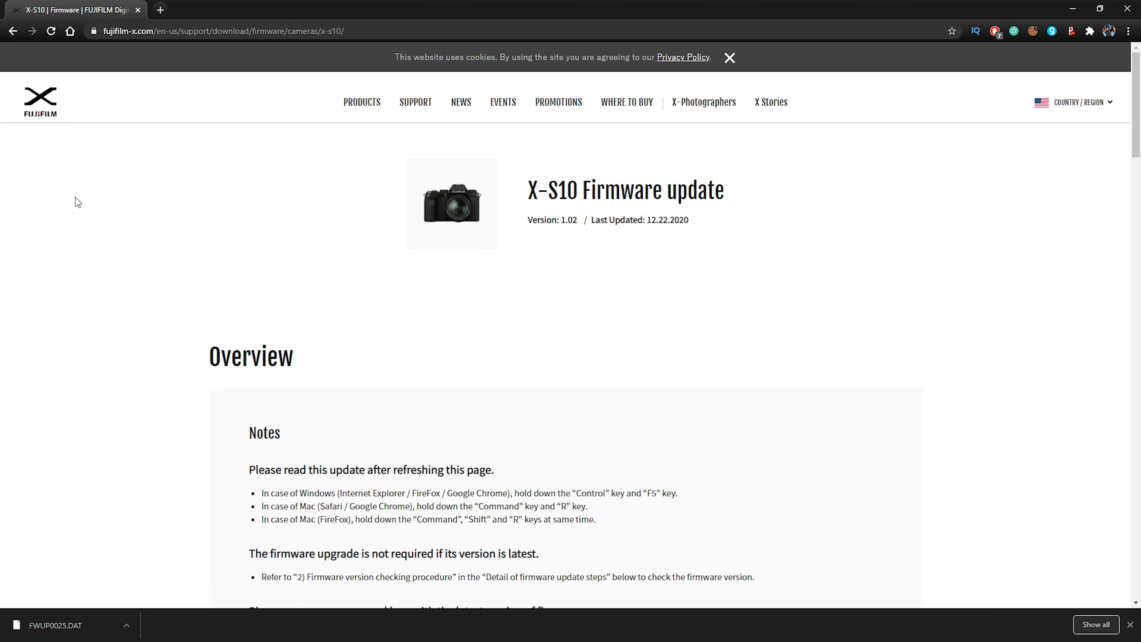
Accept the Fujifilm license agreement and save FWUP0025.DAT to the Desktop
{"action": "scroll", "scroll_direction": "down", "scroll_amount": 3}
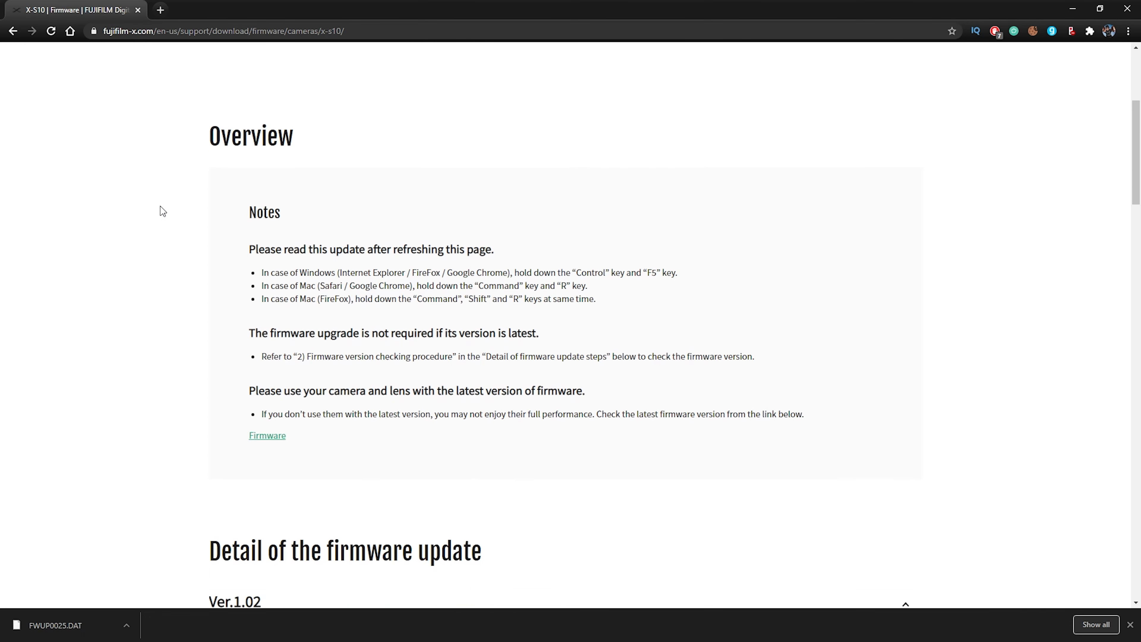
{"action": "scroll", "scroll_direction": "down", "scroll_amount": 3}
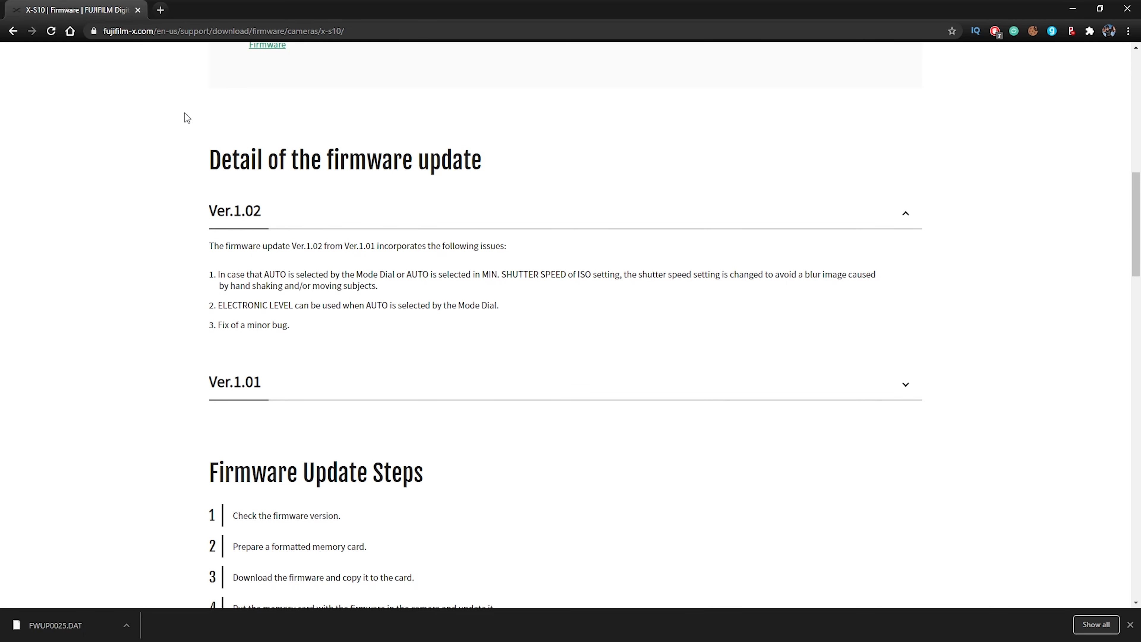
{"action": "mouse_move", "coordinate": [243, 336]}
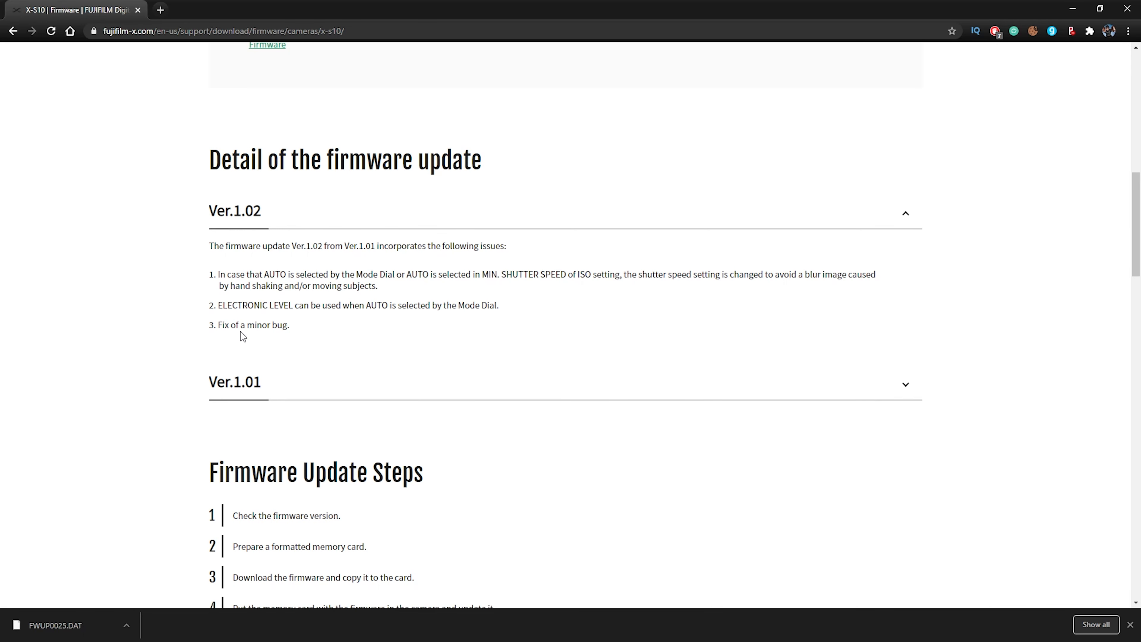
{"action": "mouse_move", "coordinate": [169, 295]}
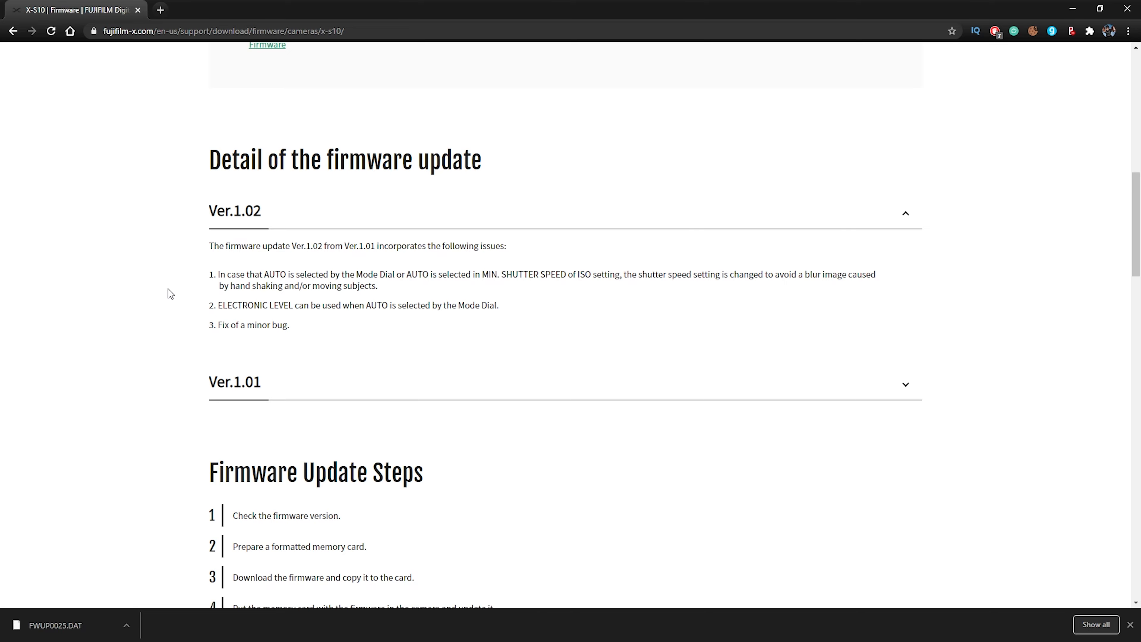
{"action": "scroll", "scroll_direction": "down", "scroll_amount": 3}
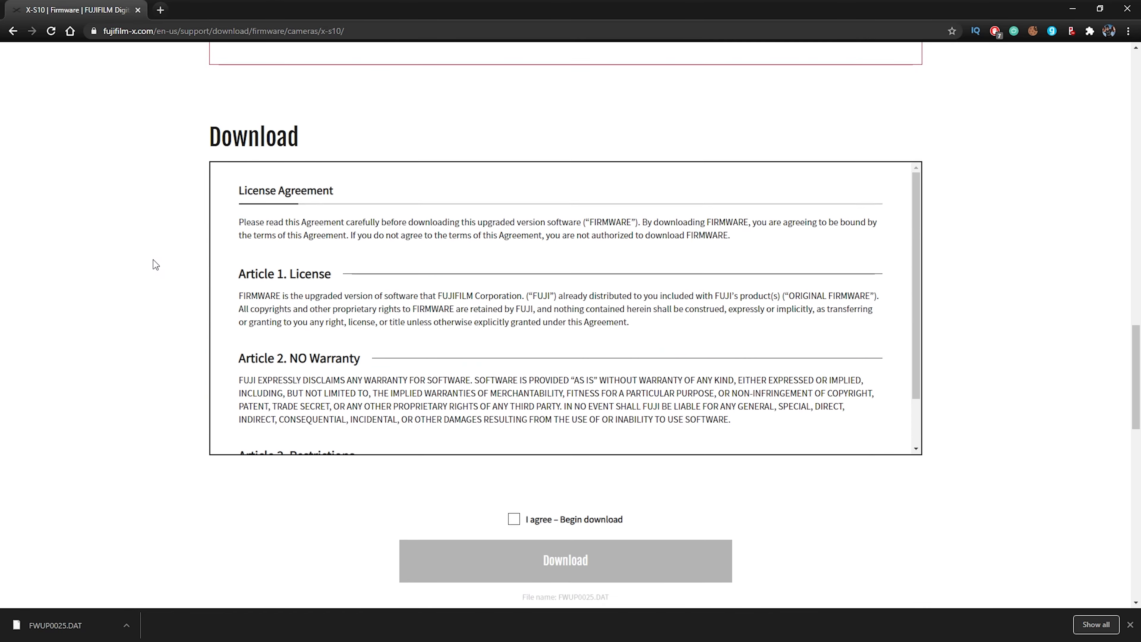
{"action": "scroll", "scroll_direction": "down", "scroll_amount": 3}
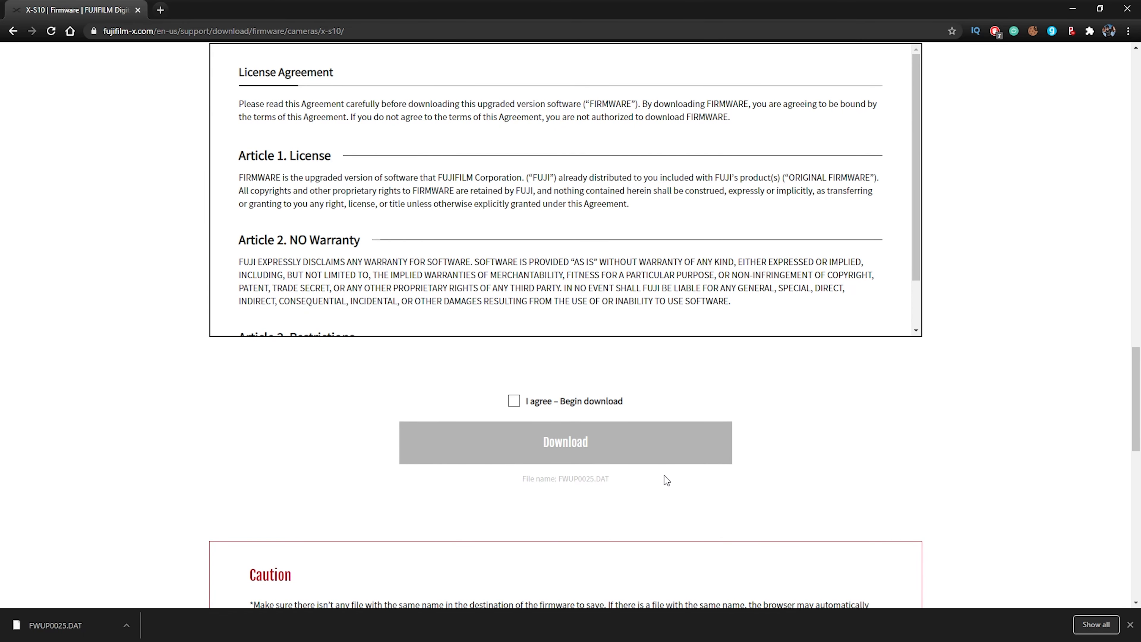
{"action": "left_click", "coordinate": [513, 402]}
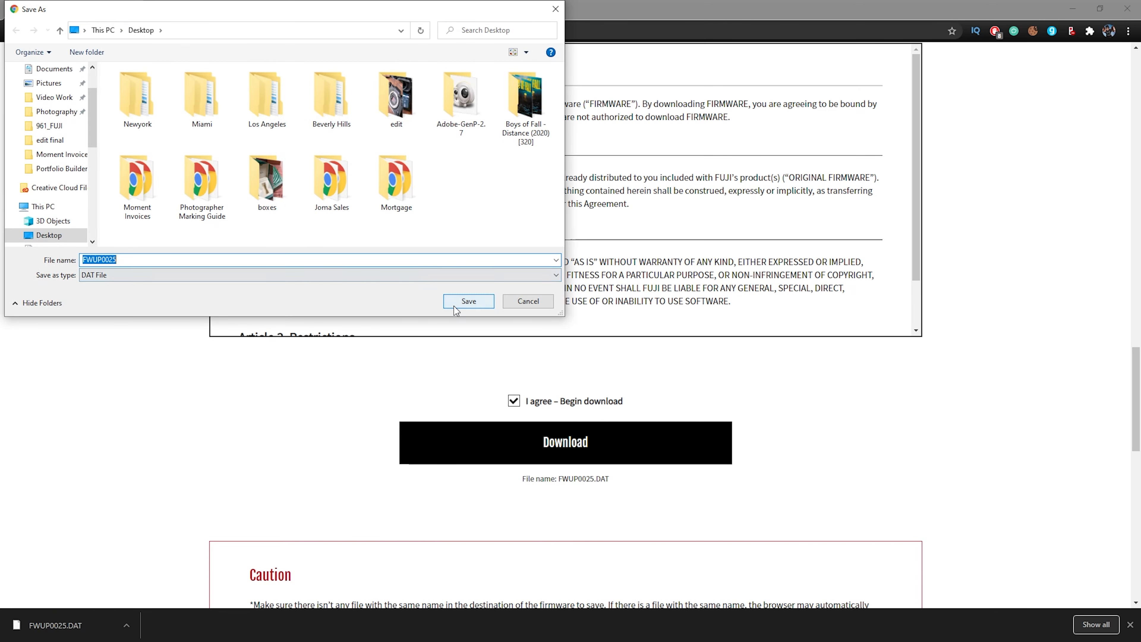
{"action": "left_click", "coordinate": [467, 301]}
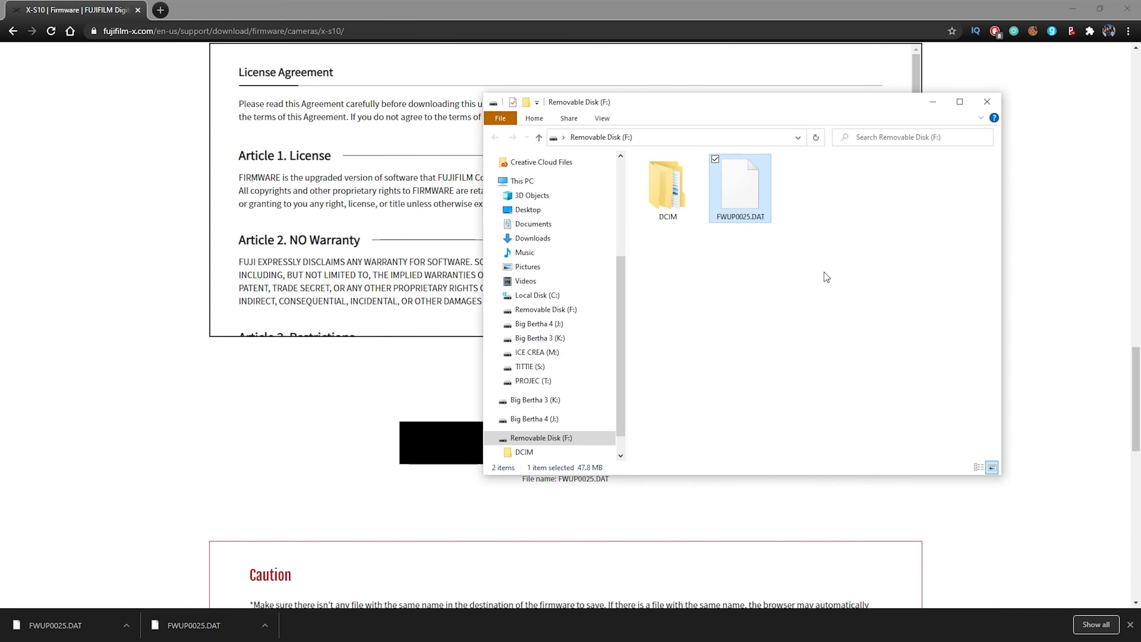
{"action": "mouse_move", "coordinate": [783, 266]}
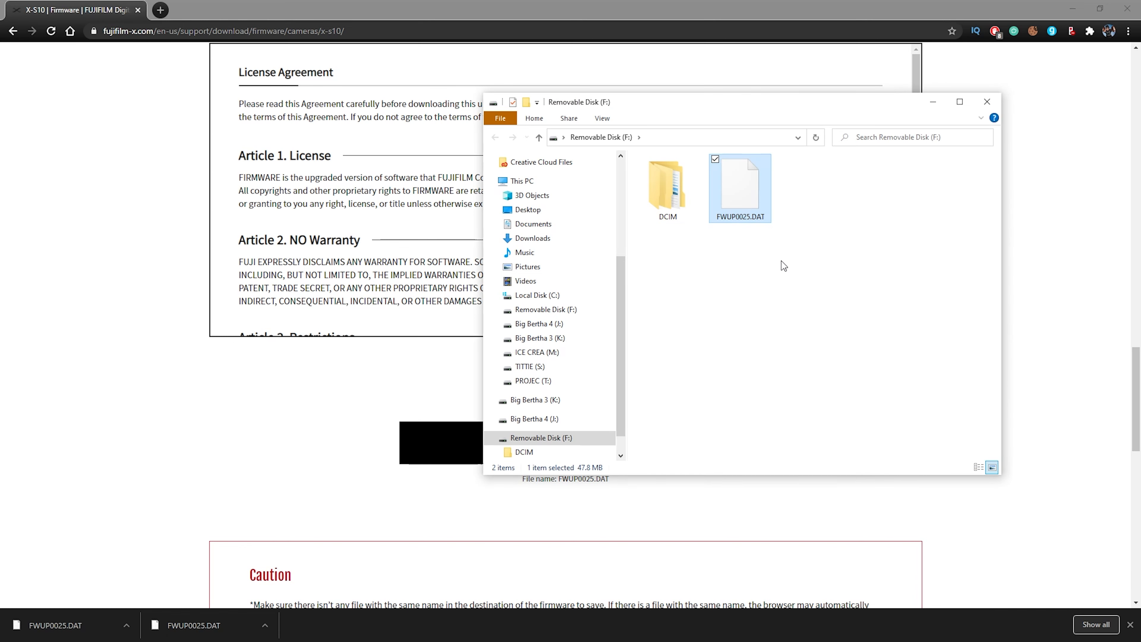
{"action": "mouse_move", "coordinate": [785, 299]}
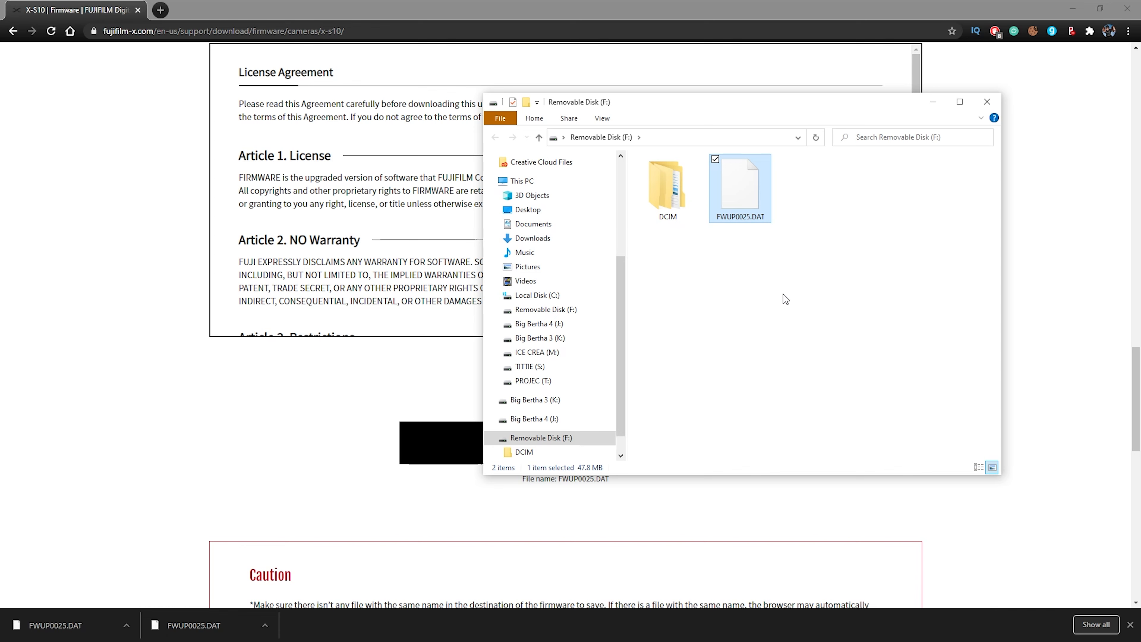
{"action": "mouse_move", "coordinate": [745, 288]}
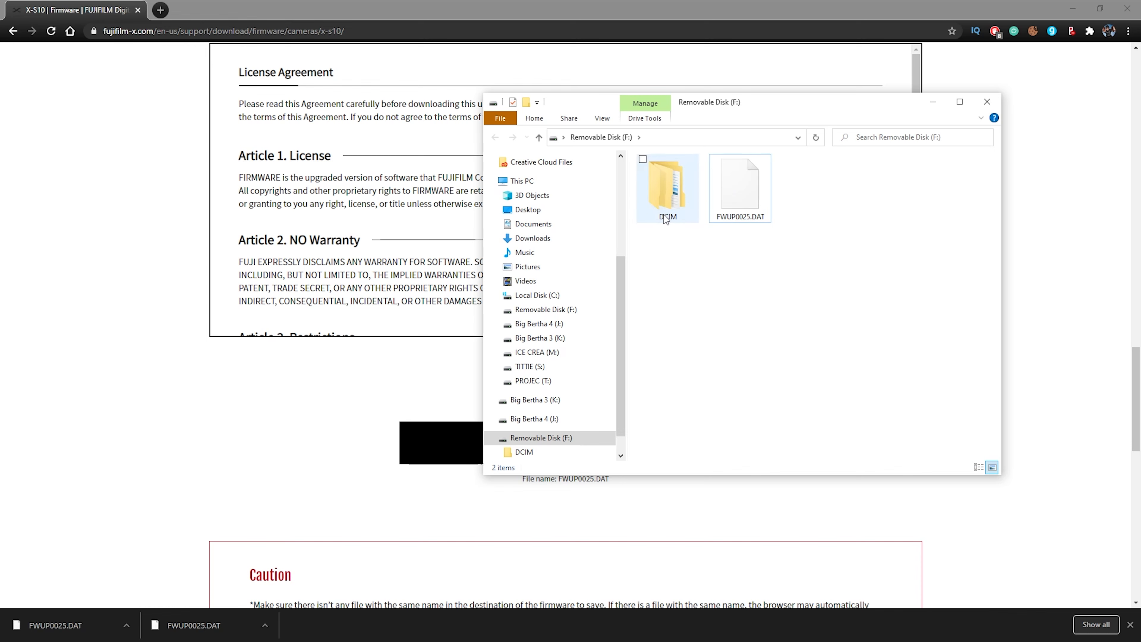
{"action": "mouse_move", "coordinate": [778, 164]}
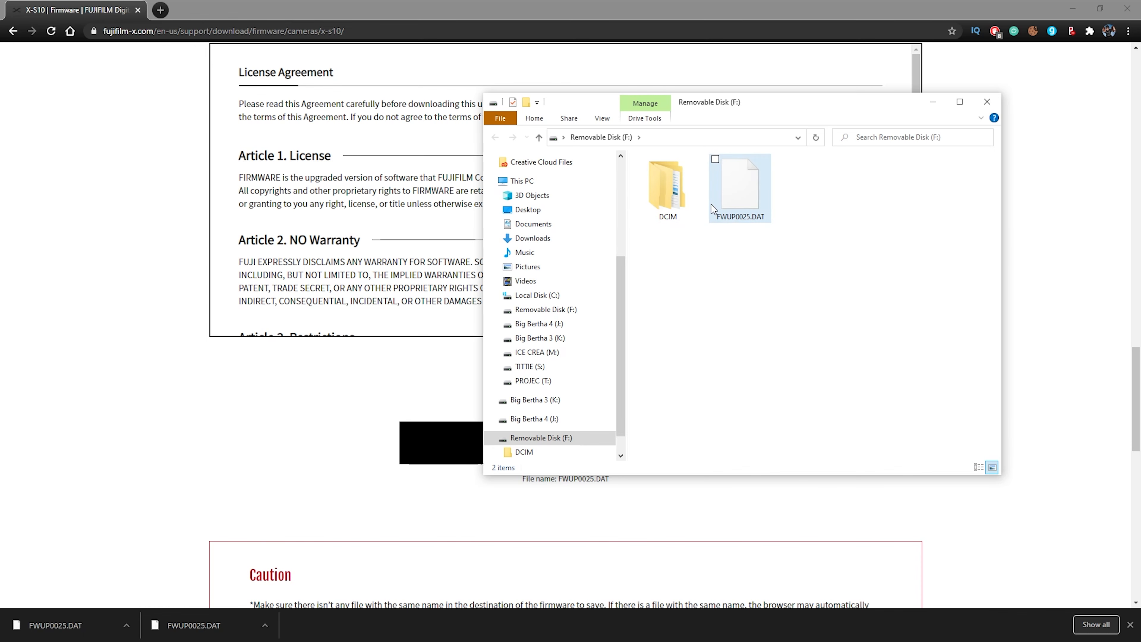
Place FWUP0025.DAT in the root of Removable Disk (F:) beside the DCIM folder
{"action": "left_click", "coordinate": [670, 247]}
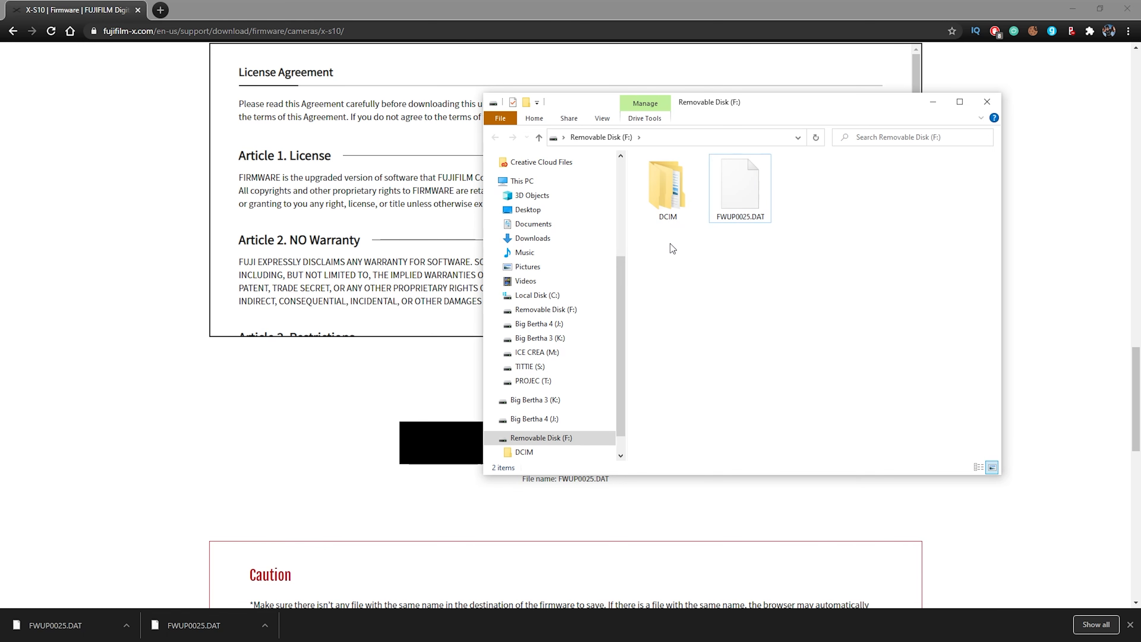
{"action": "mouse_move", "coordinate": [798, 309]}
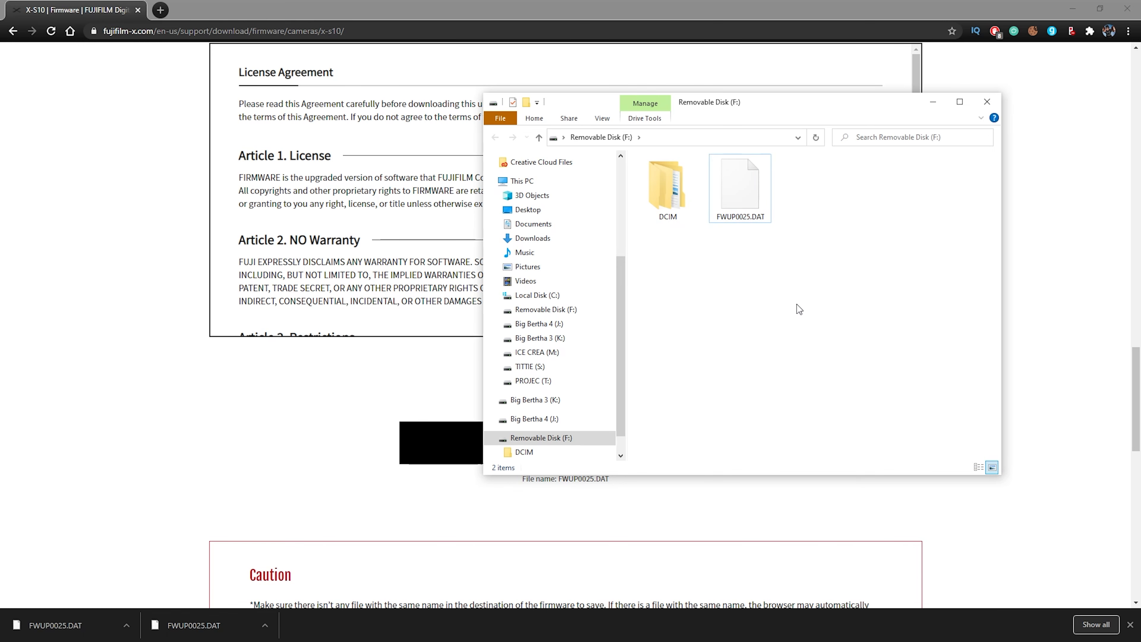
{"action": "mouse_move", "coordinate": [863, 246]}
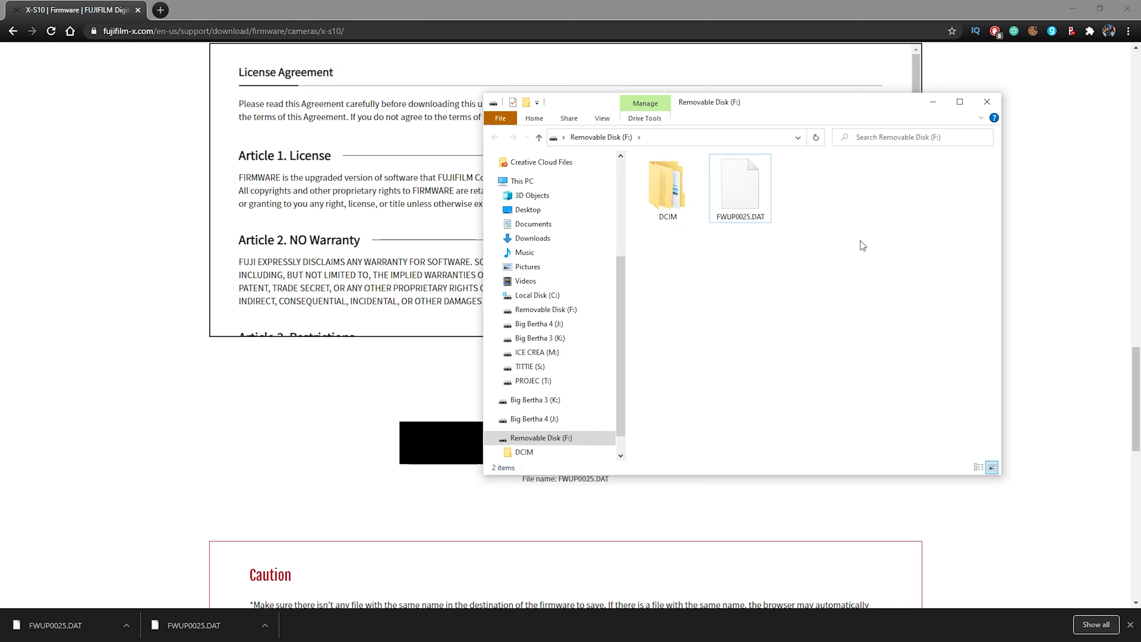